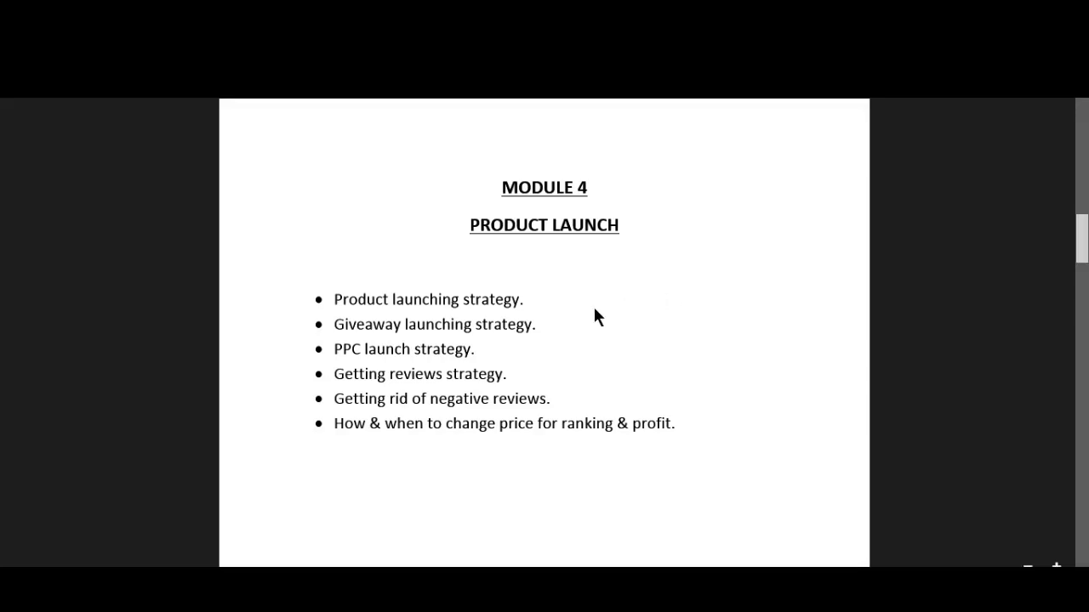
{"action": "mouse_move", "coordinate": [482, 371]}
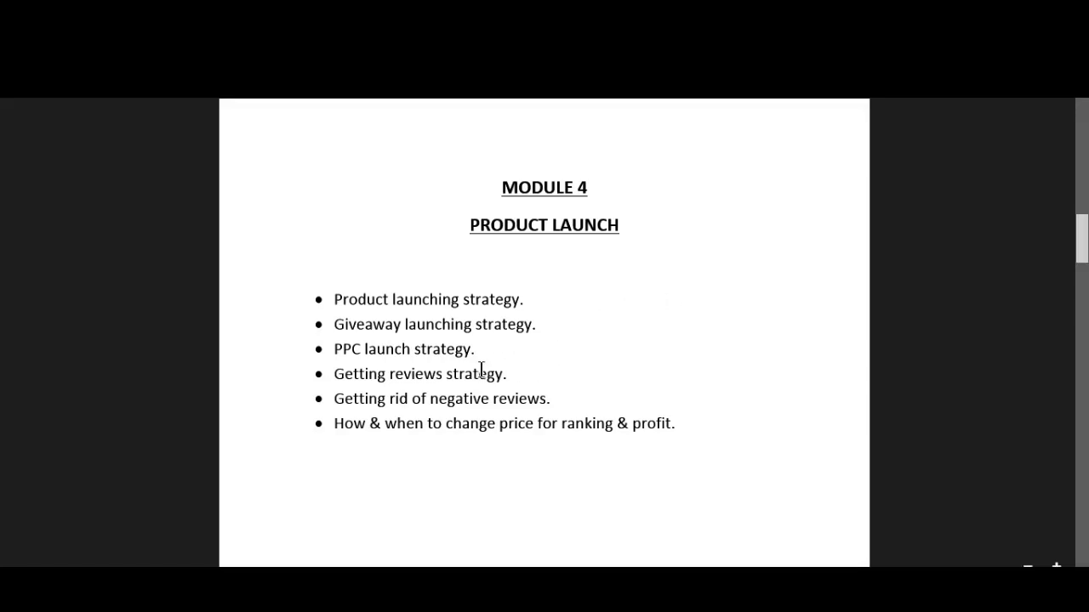
{"action": "mouse_move", "coordinate": [652, 372]}
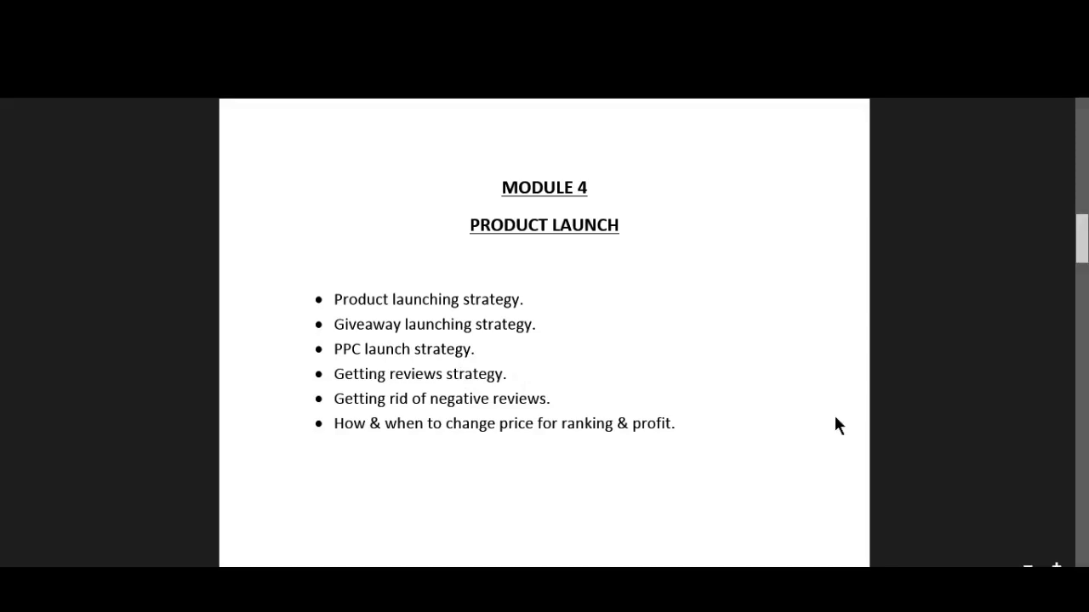
{"action": "mouse_move", "coordinate": [1082, 247]}
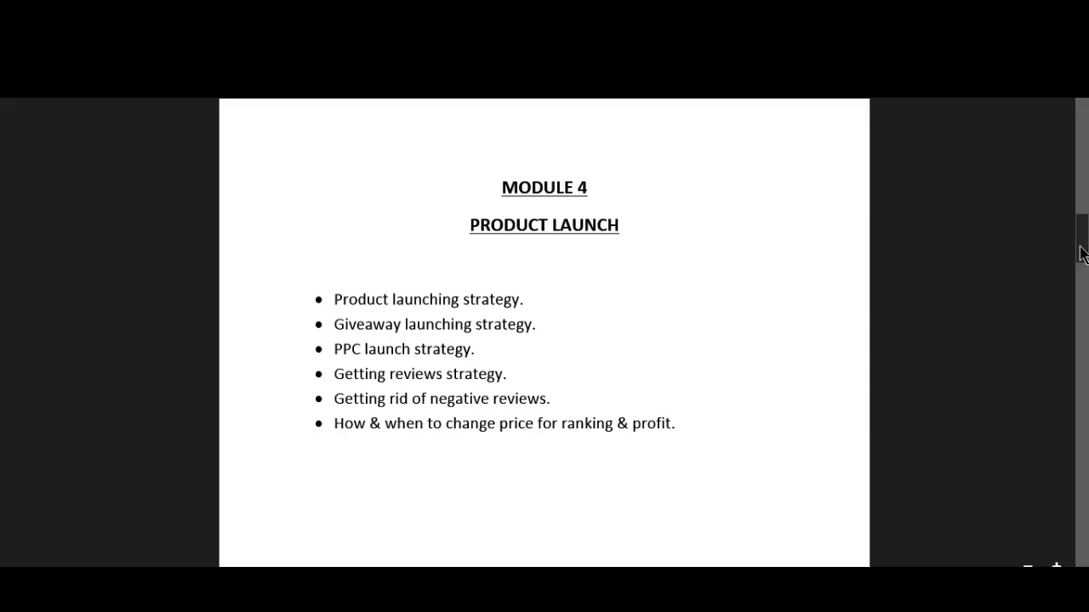
{"action": "scroll", "scroll_direction": "down", "scroll_amount": 3}
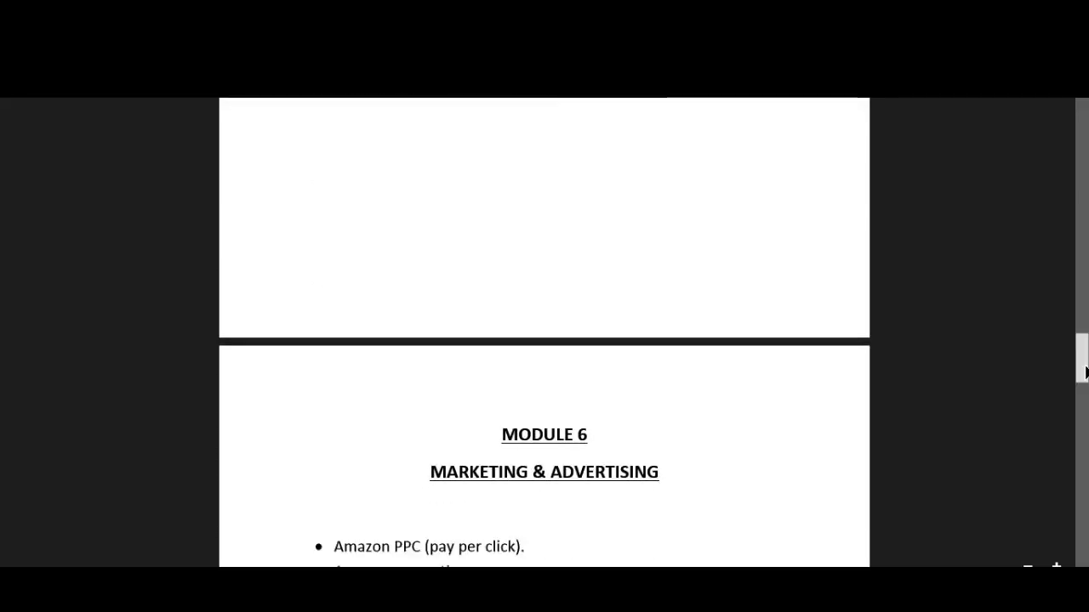
{"action": "scroll", "scroll_direction": "down", "scroll_amount": 3}
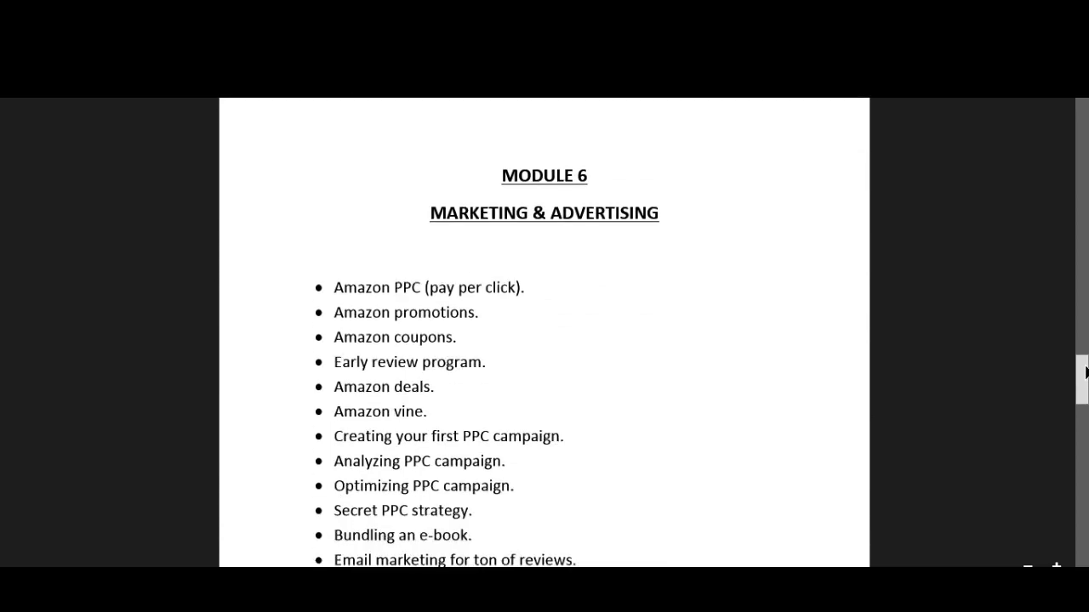
{"action": "scroll", "scroll_direction": "up", "scroll_amount": 3}
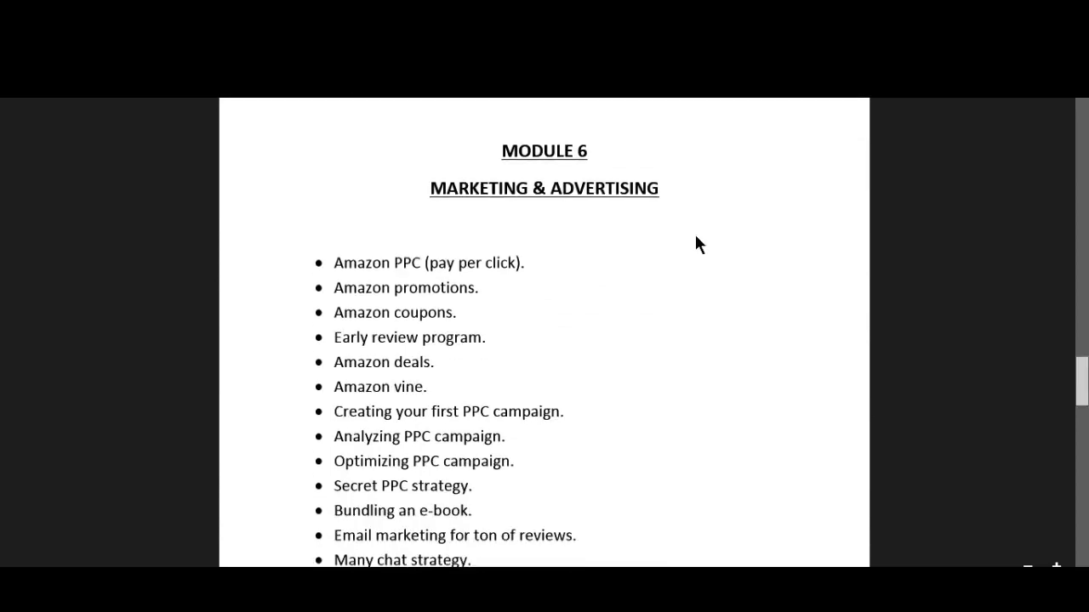
{"action": "mouse_move", "coordinate": [531, 349]}
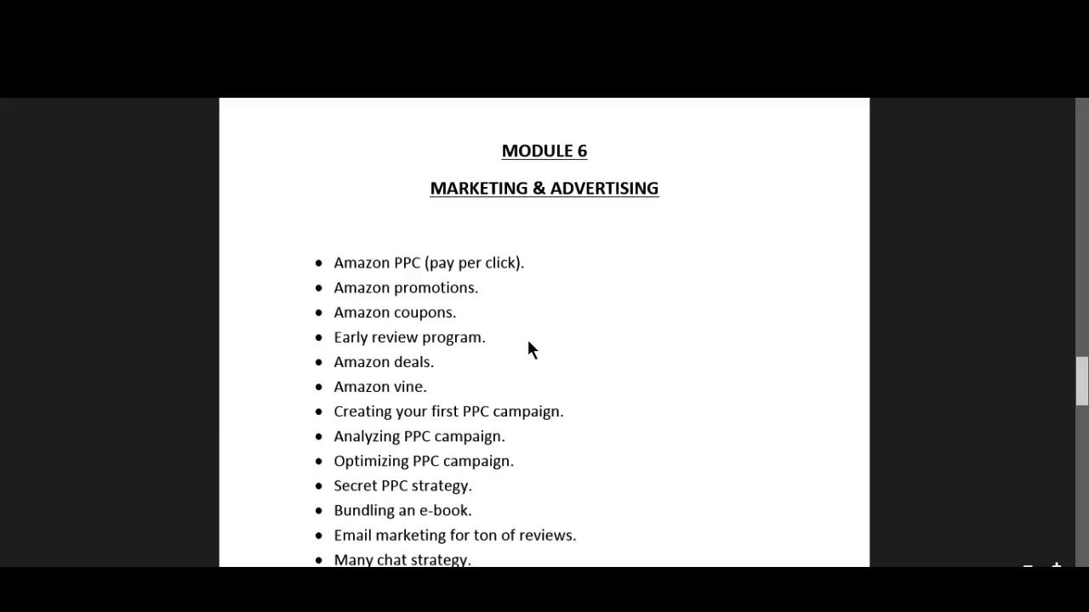
{"action": "mouse_move", "coordinate": [563, 336]}
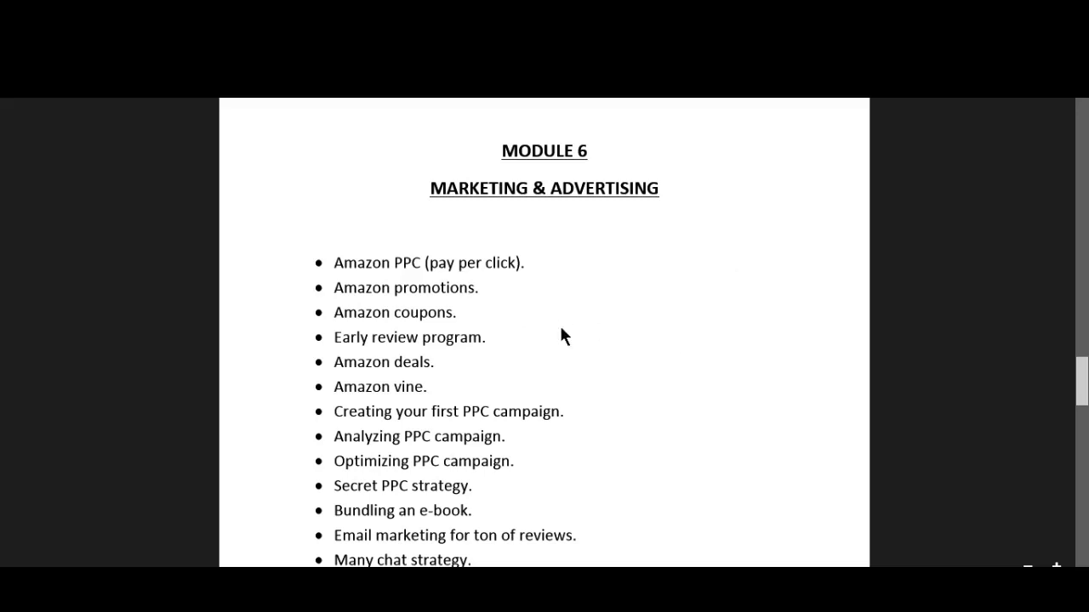
{"action": "scroll", "scroll_direction": "down", "scroll_amount": 3}
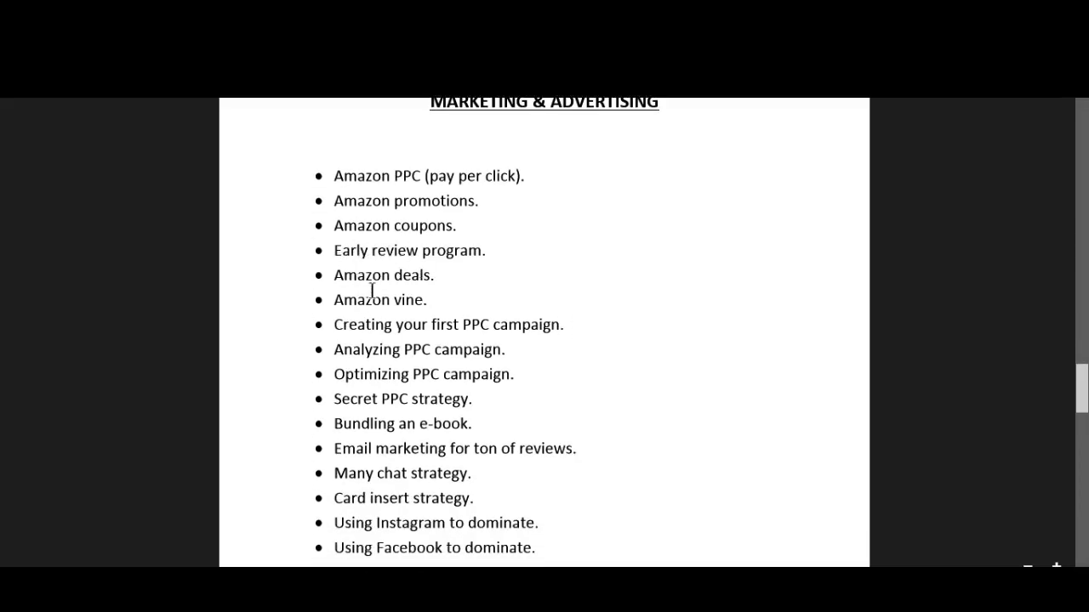
{"action": "mouse_move", "coordinate": [434, 405]}
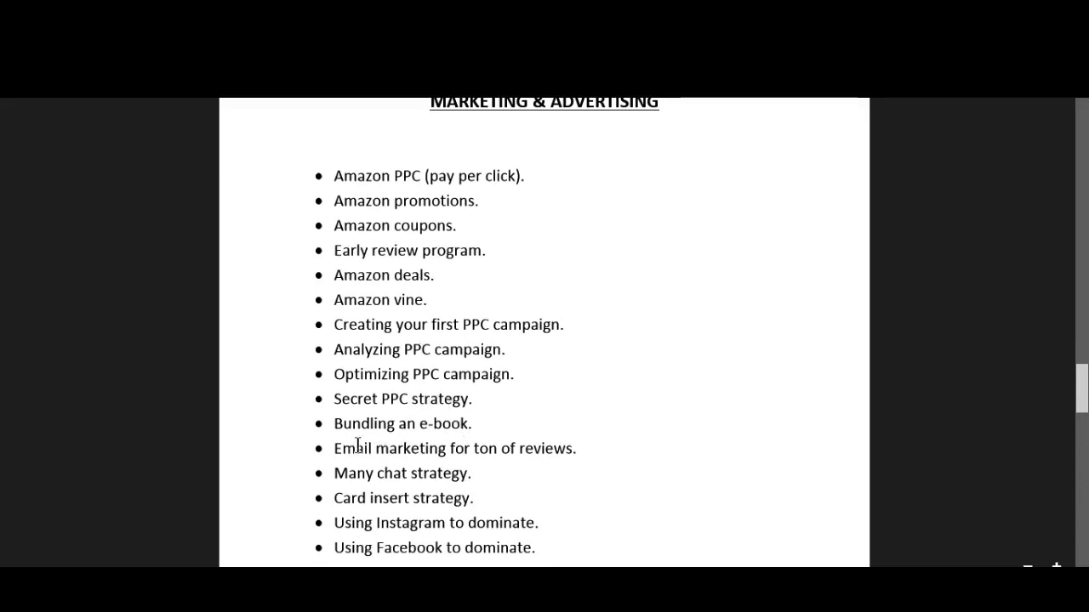
{"action": "mouse_move", "coordinate": [508, 476]}
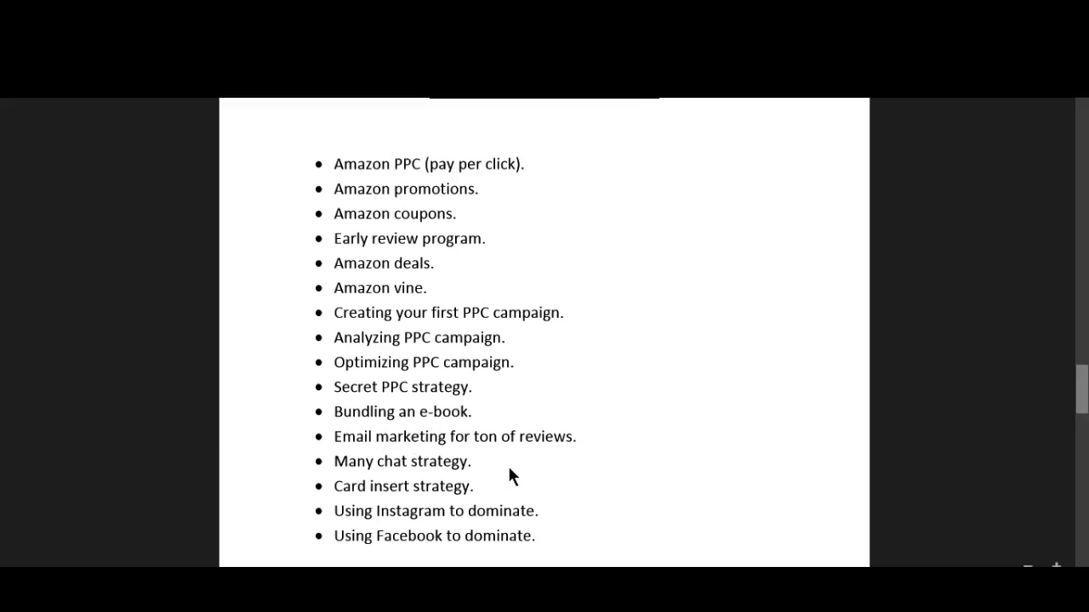
{"action": "scroll", "scroll_direction": "up", "scroll_amount": 3}
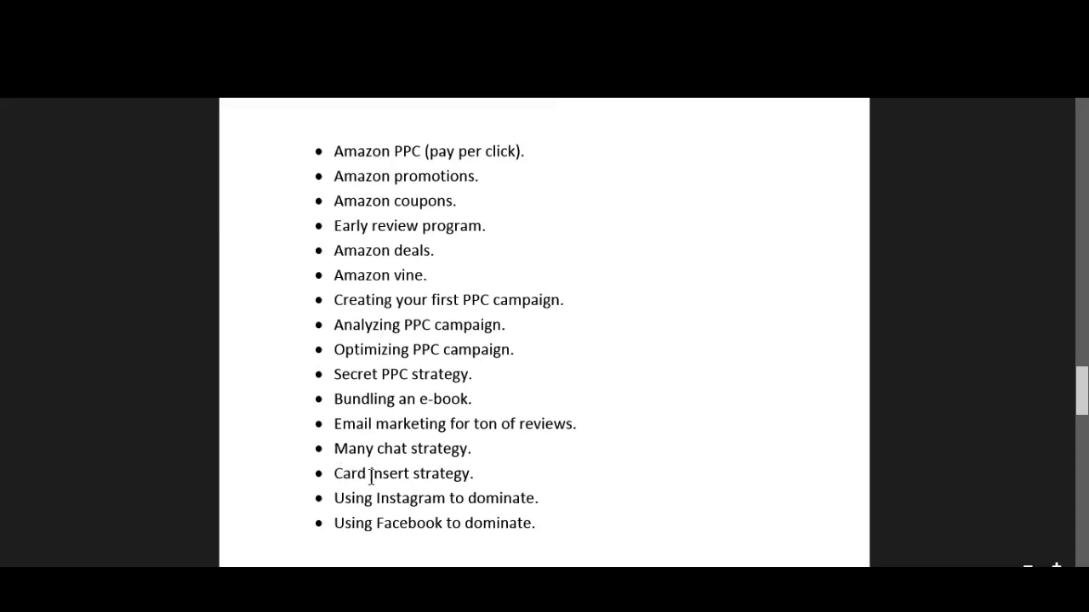
{"action": "mouse_move", "coordinate": [394, 474]}
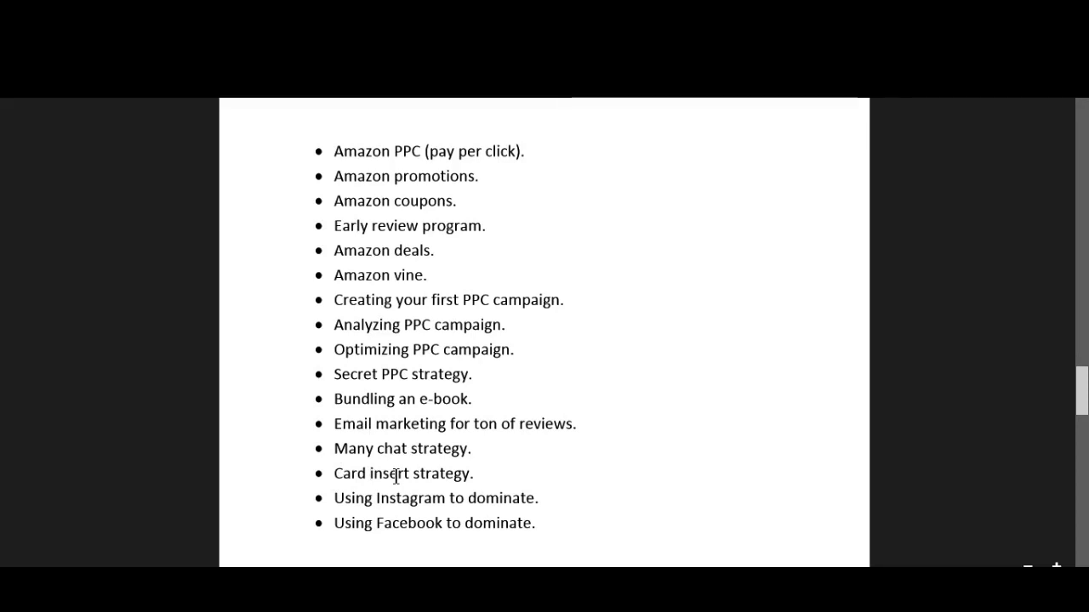
{"action": "mouse_move", "coordinate": [758, 443]}
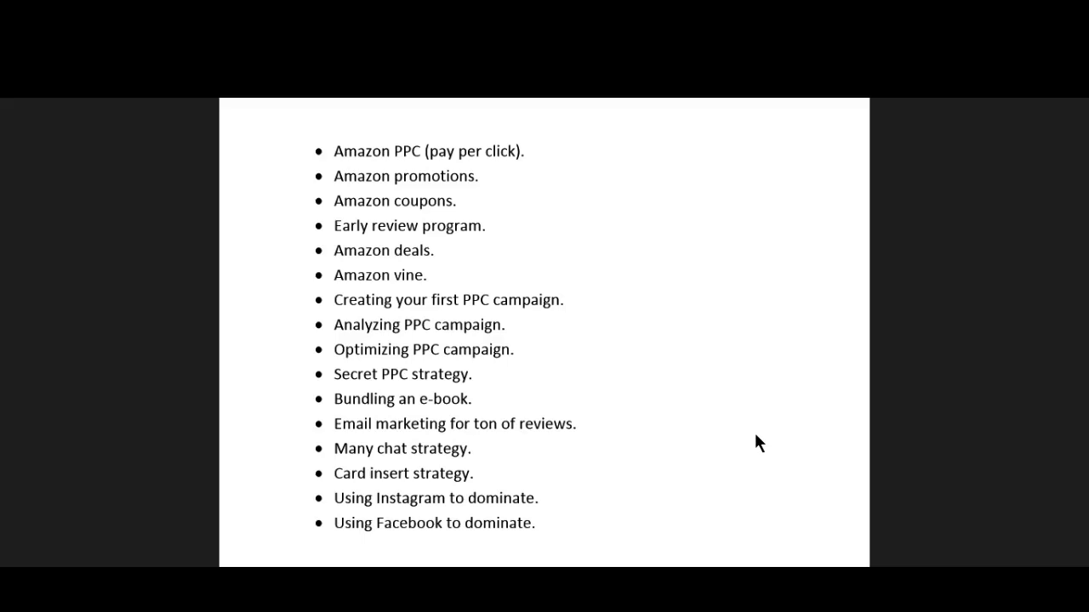
{"action": "scroll", "scroll_direction": "down", "scroll_amount": 3}
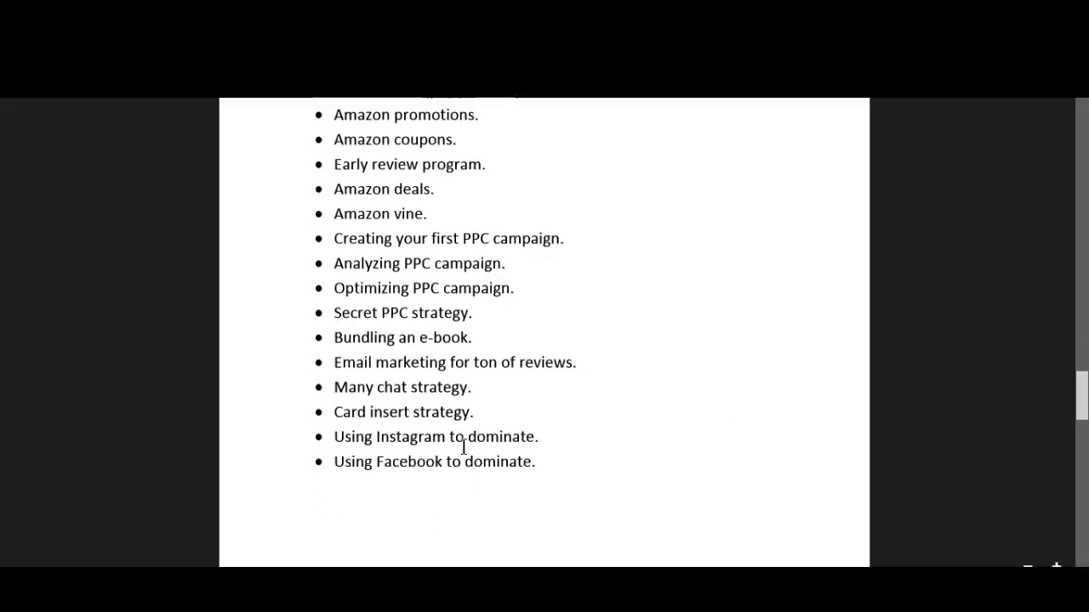
{"action": "mouse_move", "coordinate": [437, 475]}
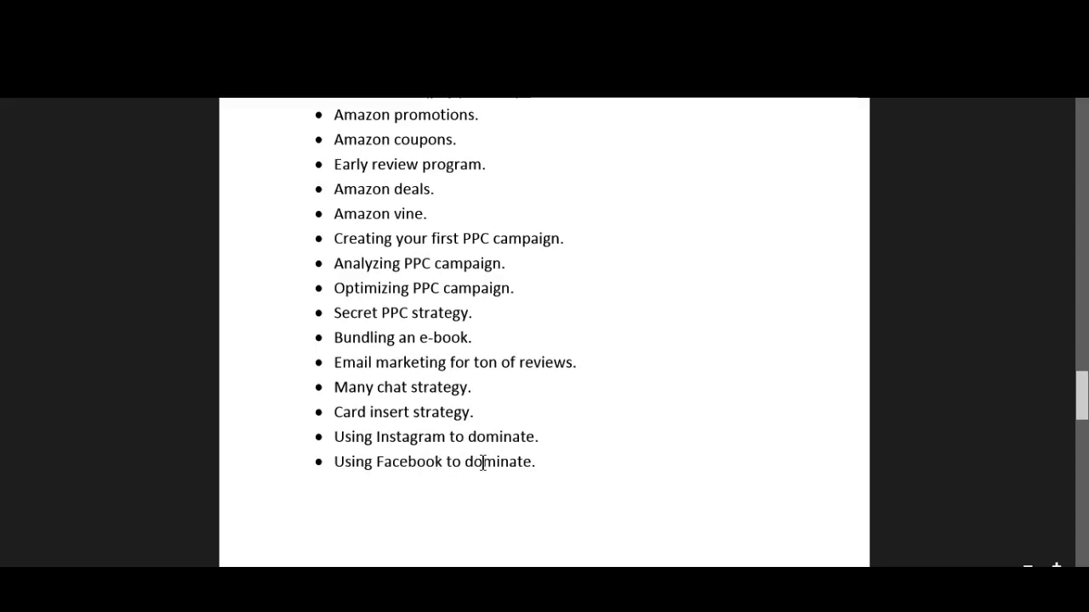
{"action": "scroll", "scroll_direction": "up", "scroll_amount": 3}
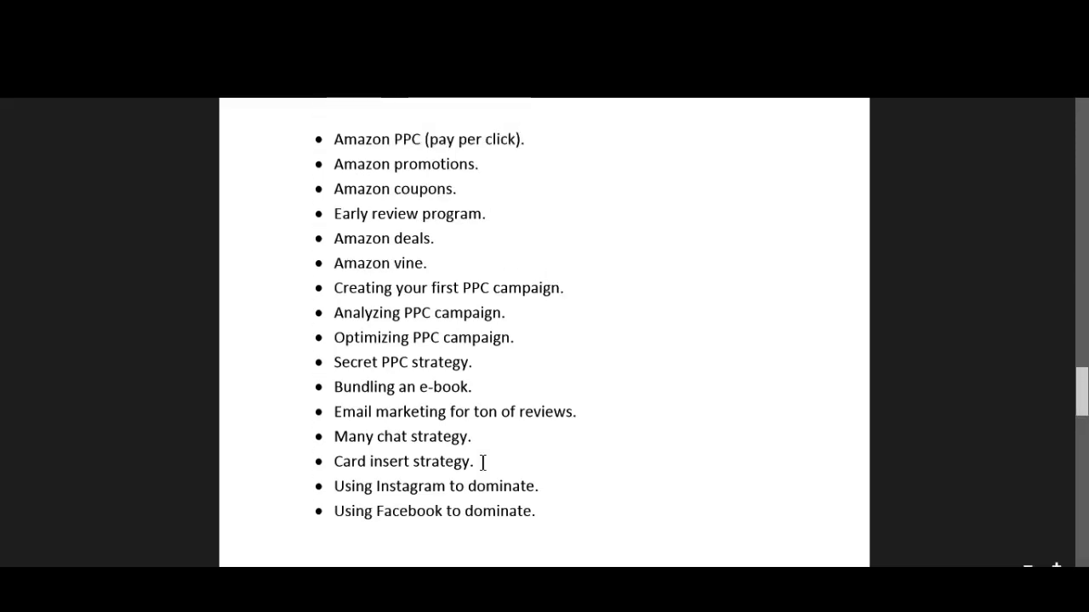
{"action": "scroll", "scroll_direction": "up", "scroll_amount": 3}
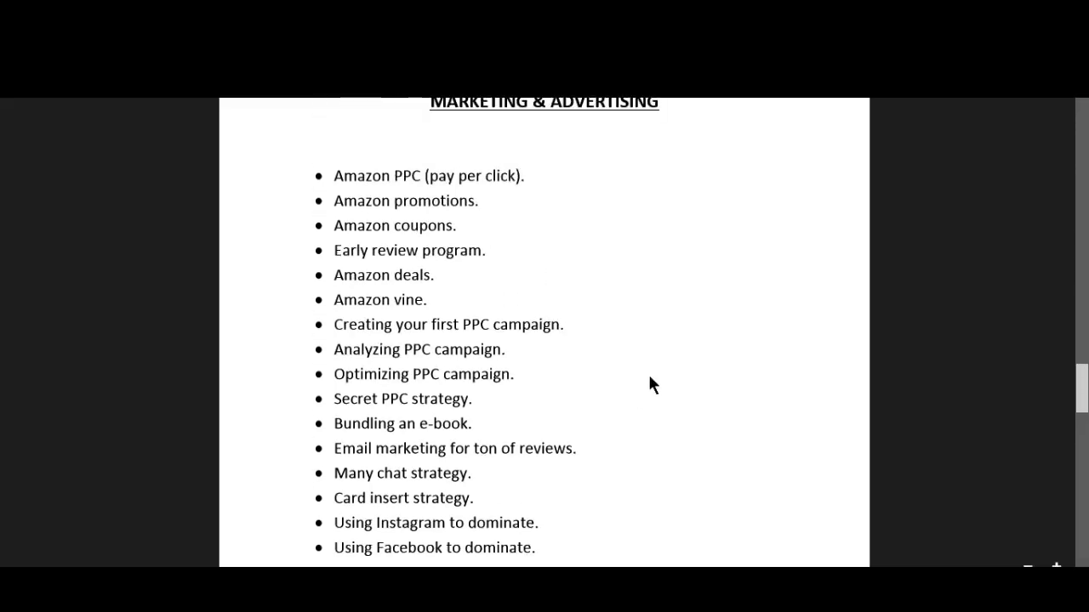